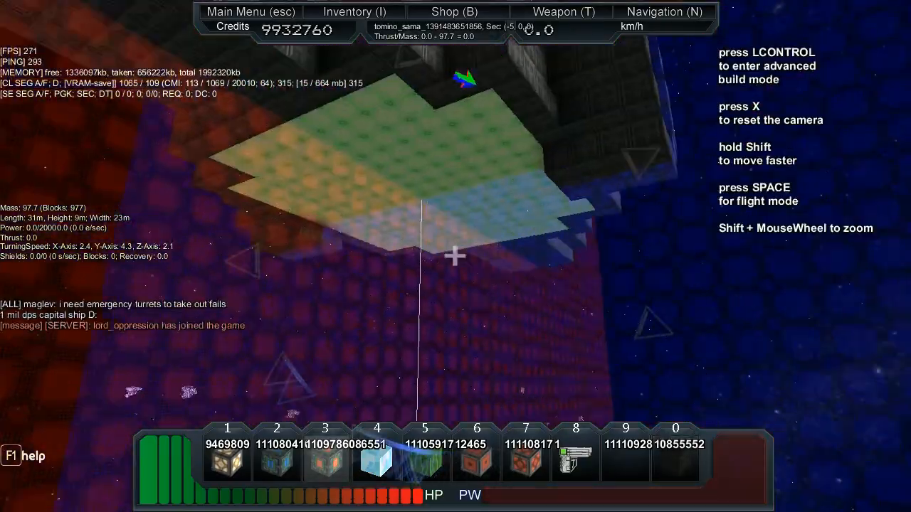
Stack green hull and power-block columns upward from the flat base to about 2,300 mass.
{"action": "key", "text": "LCONTROL"}
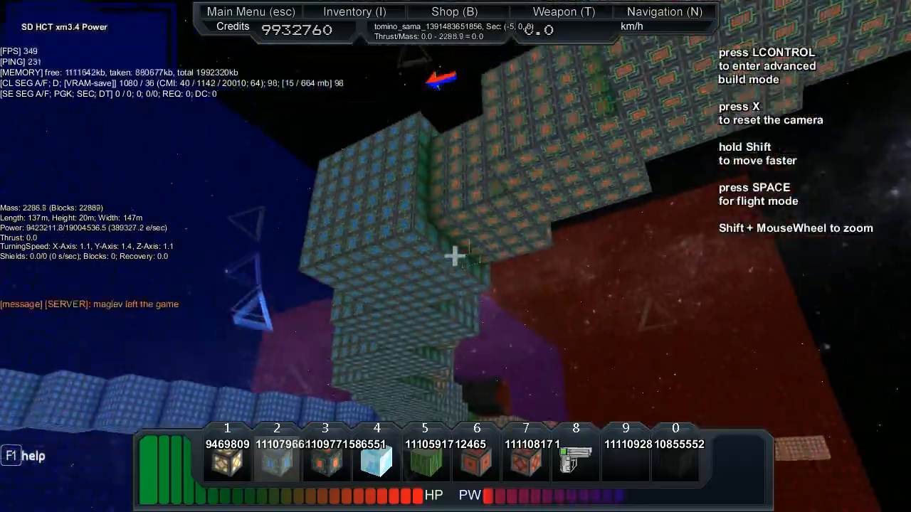
Add long rows of shield and system blocks as arms, reaching about 4,000 mass with full shields.
{"action": "key", "text": "LCONTROL"}
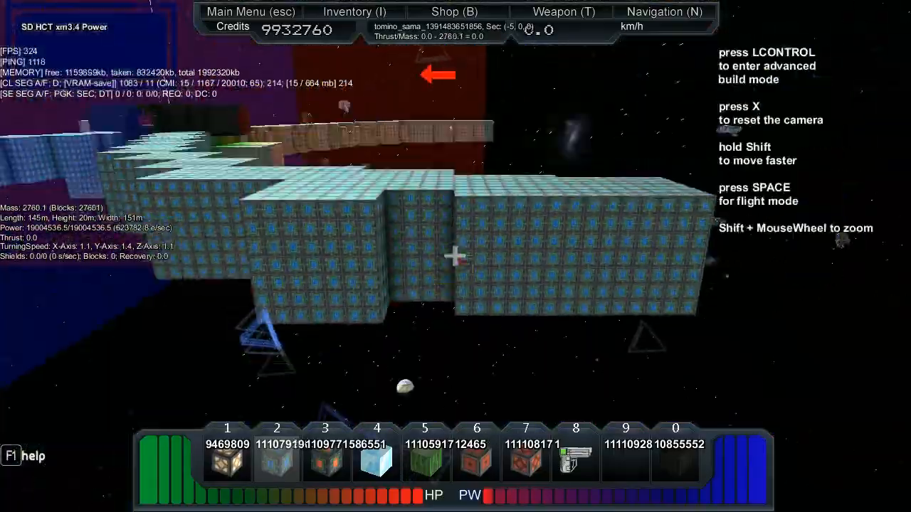
{"action": "key", "text": "lcontrol"}
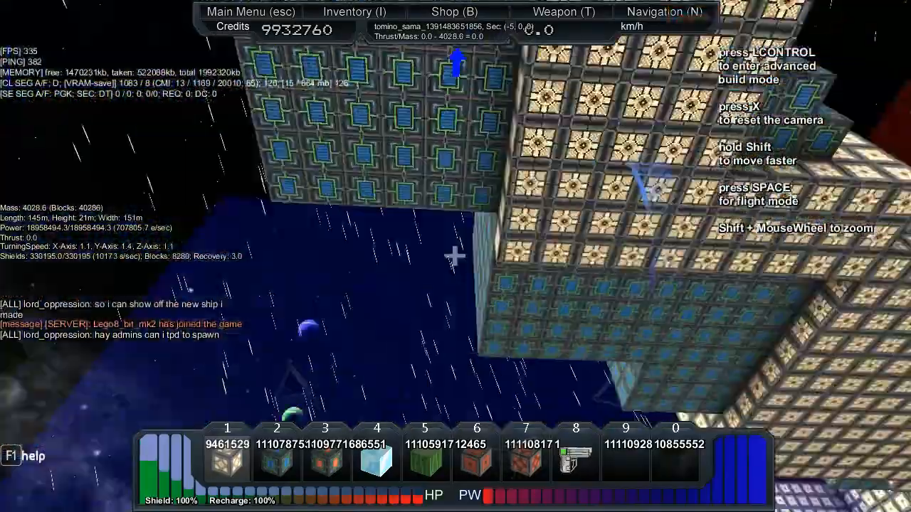
Surface the stepped arms with patterned light blocks and floor the enclosed interior, reaching about 10,400 mass.
{"action": "key", "text": "LCONTROL"}
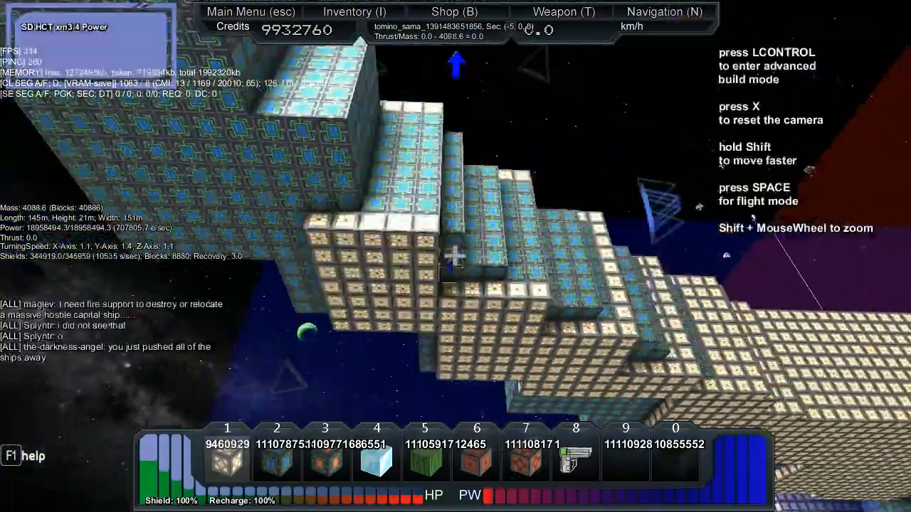
{"action": "key", "text": "lcontrol"}
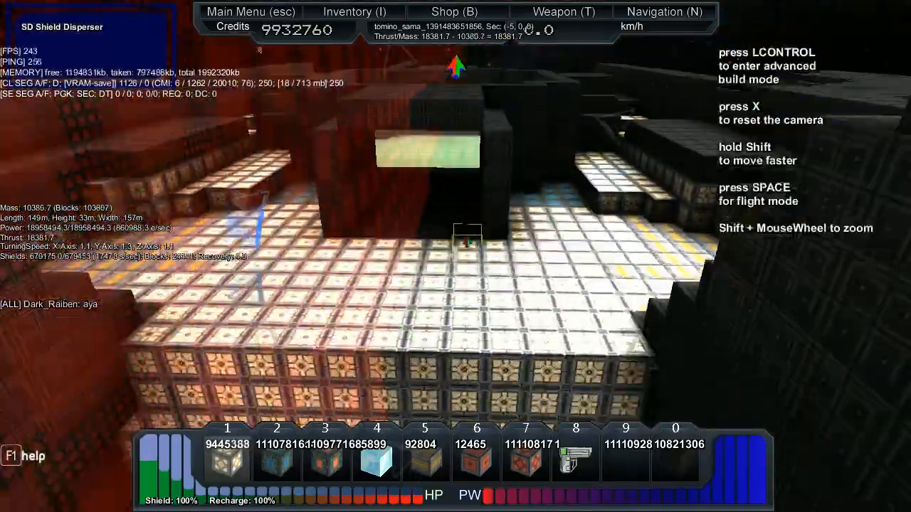
Enclose the red-hulled interior sections in black hardened hull, raising mass to about 11,300.
{"action": "key", "text": "LCONTROL"}
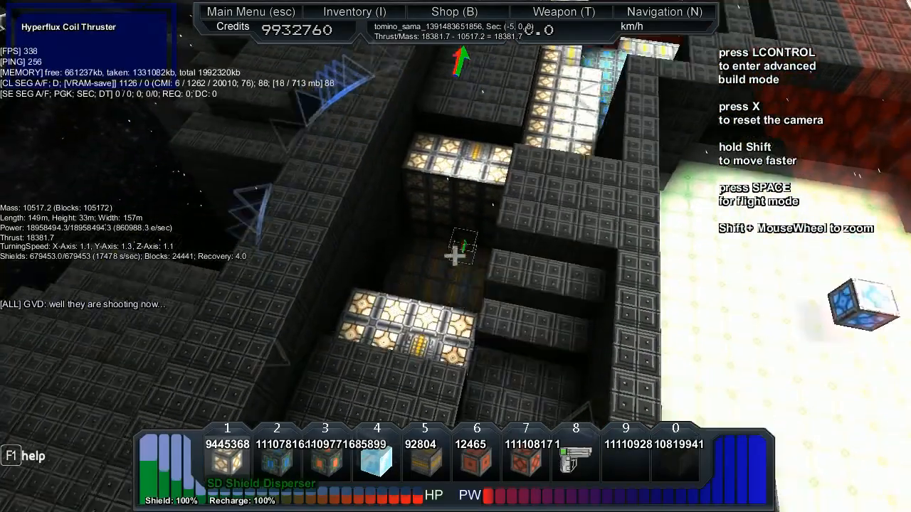
{"action": "key", "text": "LCONTROL"}
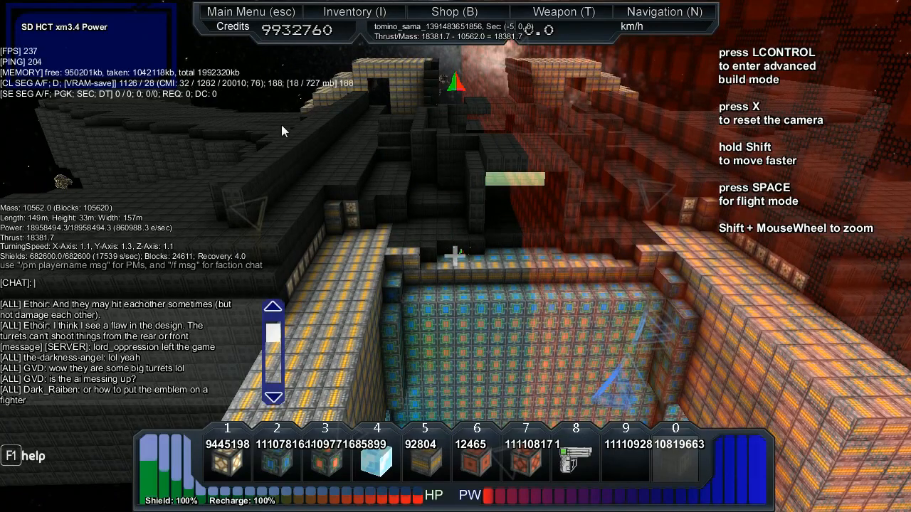
{"action": "key", "text": "lcontrol"}
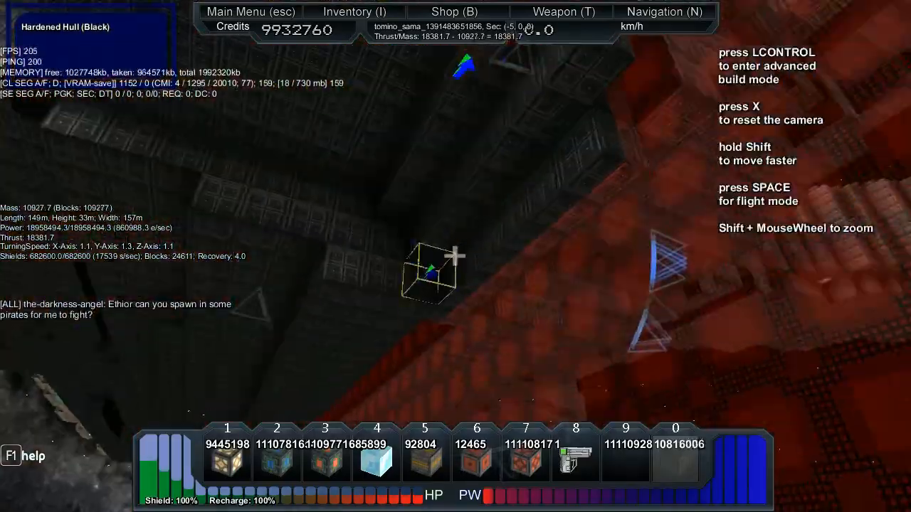
{"action": "key", "text": "LCONTROL"}
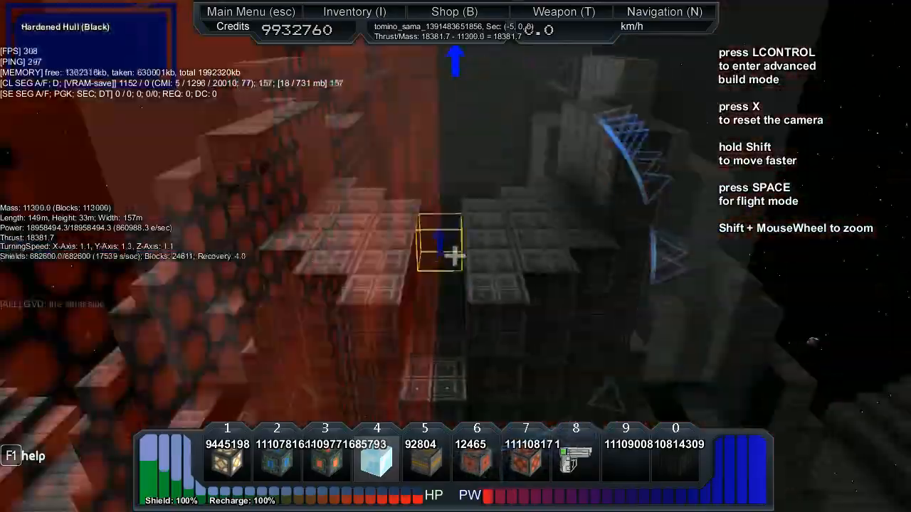
Cover more of the red framework with black hardened hull plating, bringing mass to about 11,450.
{"action": "key", "text": "LCONTROL"}
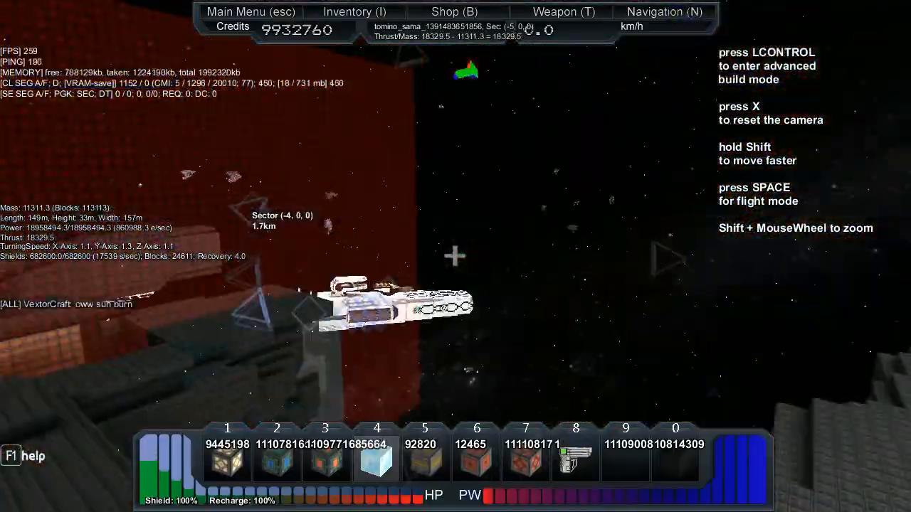
{"action": "key", "text": "LCONTROL"}
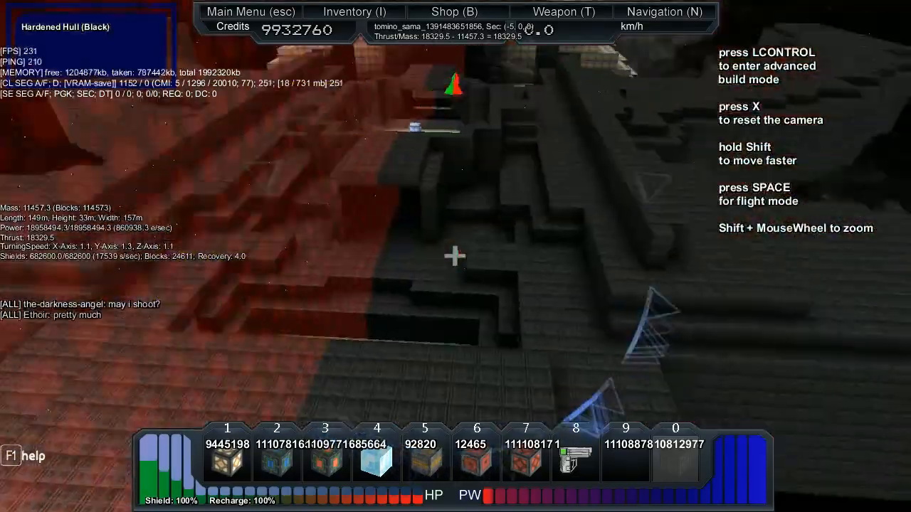
Set a grid of Hyperflux Coil Thrusters into the recessed floor of the dark hull chamber.
{"action": "key", "text": "LCONTROL"}
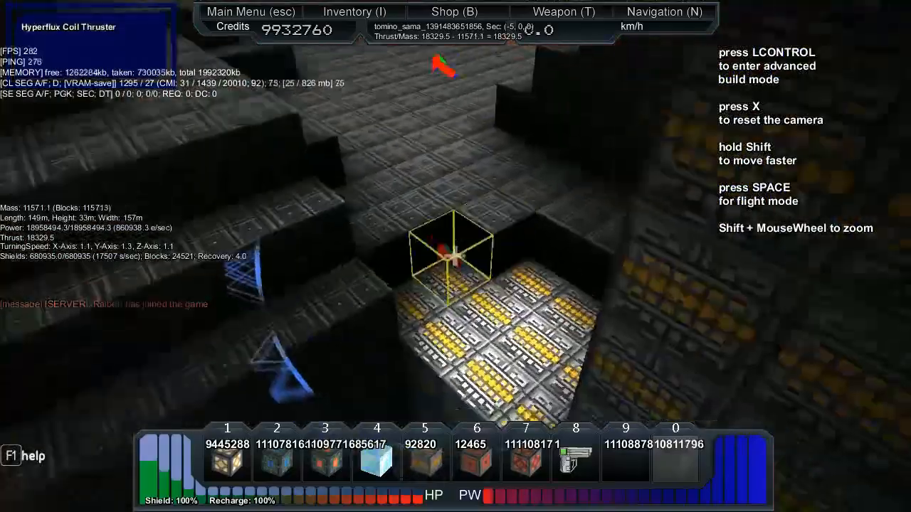
Raise black hardened hull walls around another red inner section, pushing mass to about 11,775.
{"action": "key", "text": "lctrl"}
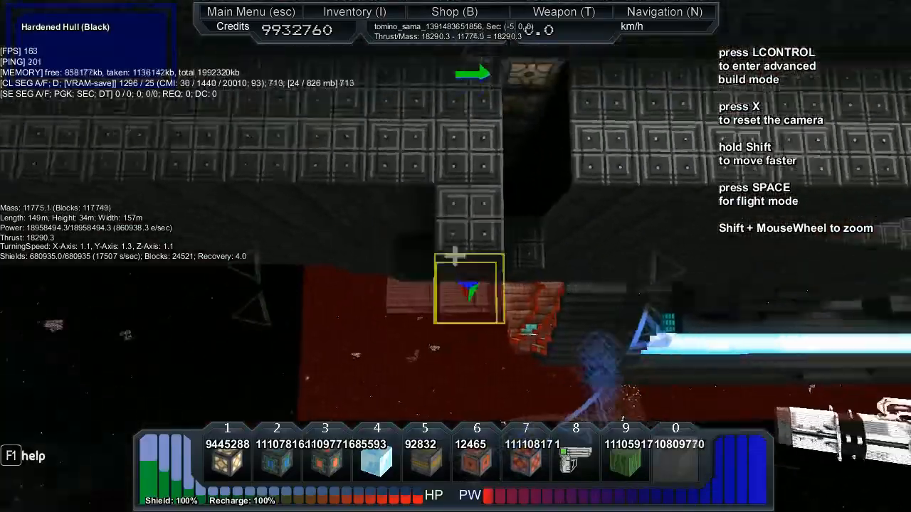
Remove a few black hull blocks from the long outer side wall using advanced build mode.
{"action": "key", "text": "LCONTROL"}
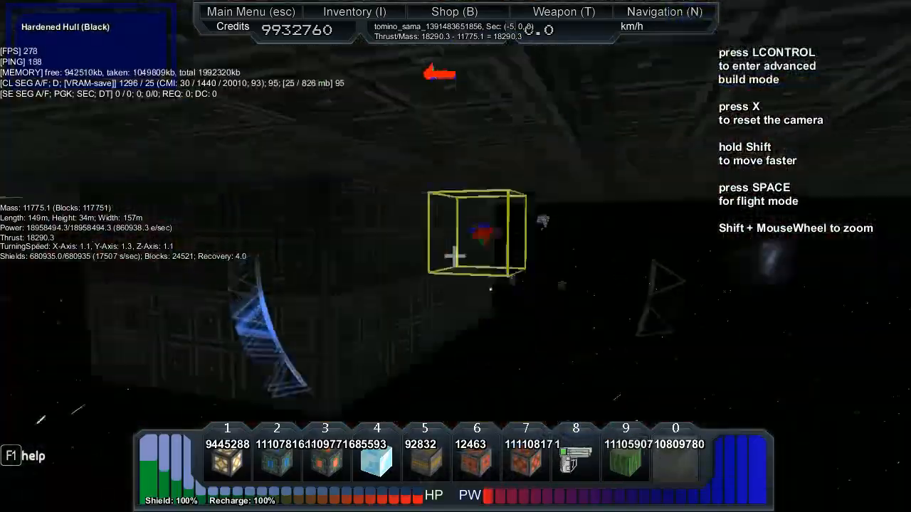
{"action": "key", "text": "LCONTROL"}
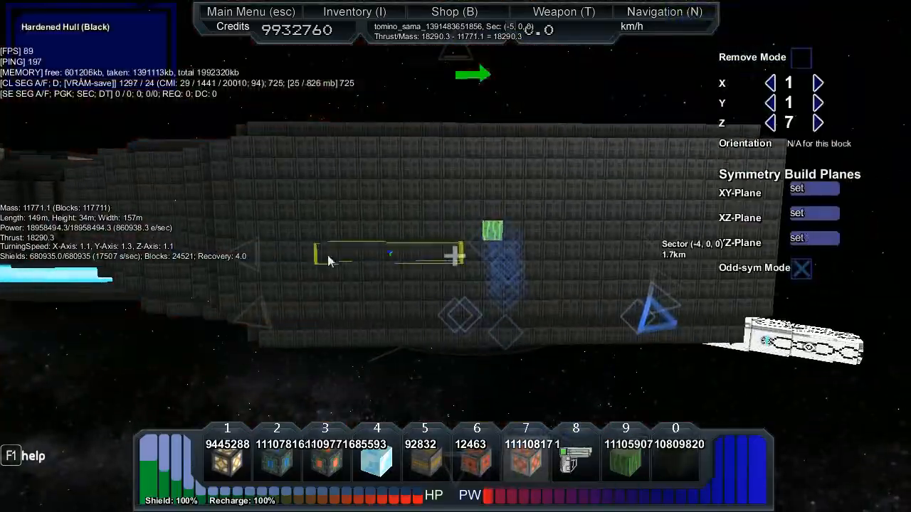